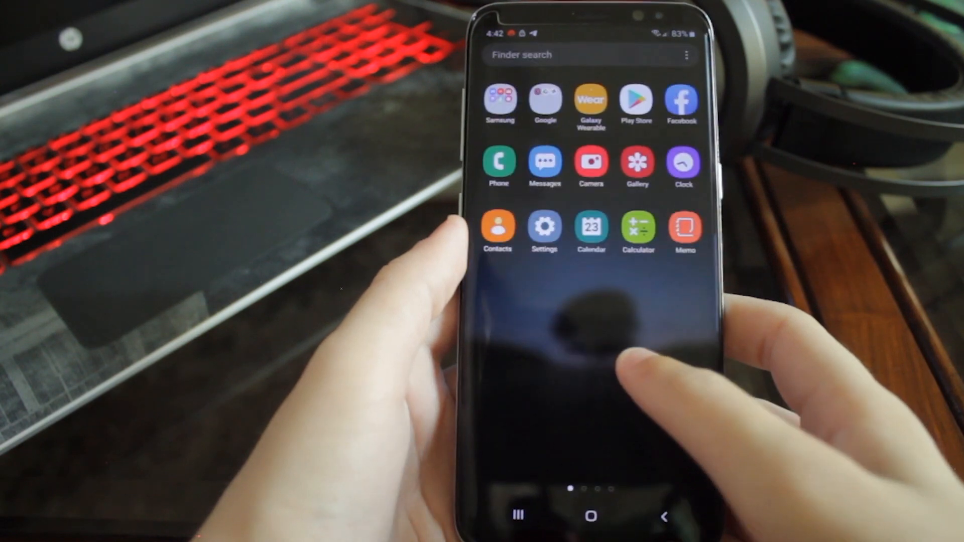
Browse the settings and app drawer, then pull down the full quick settings panel with toggles and brightness
click(543, 227)
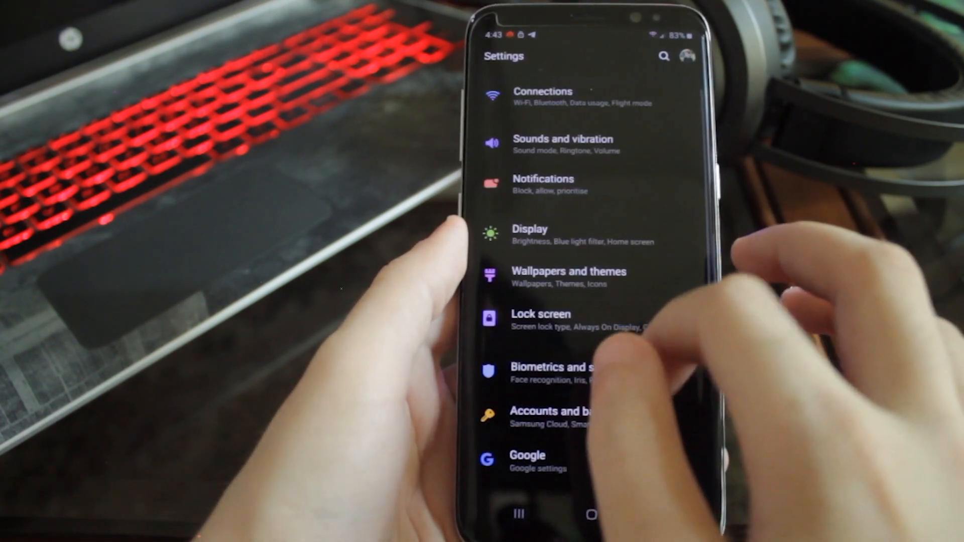
scroll(down, 3)
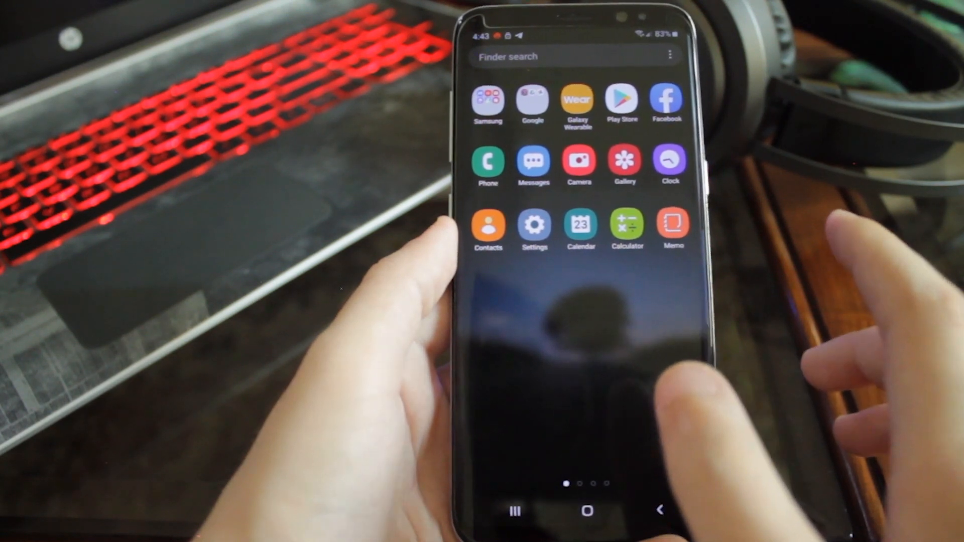
scroll(left, 3)
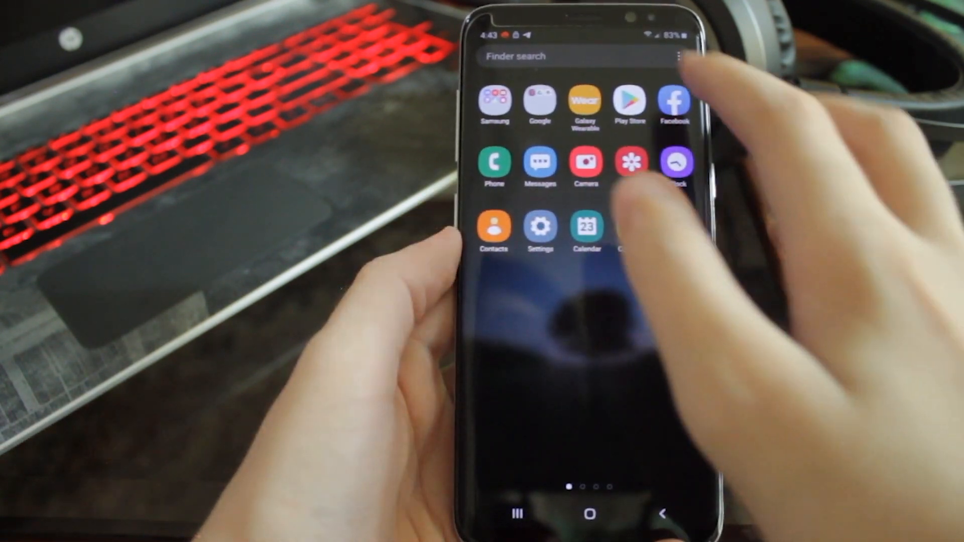
click(674, 103)
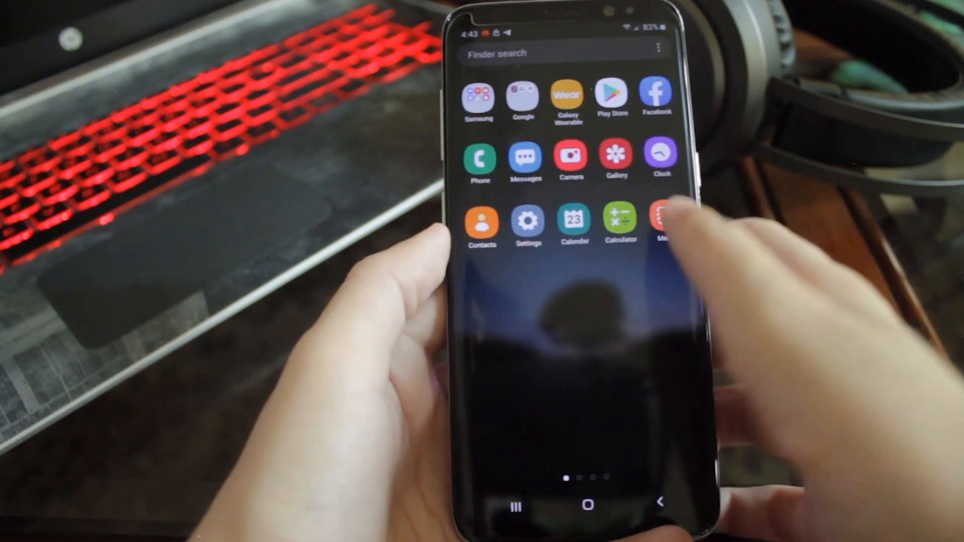
scroll(left, 3)
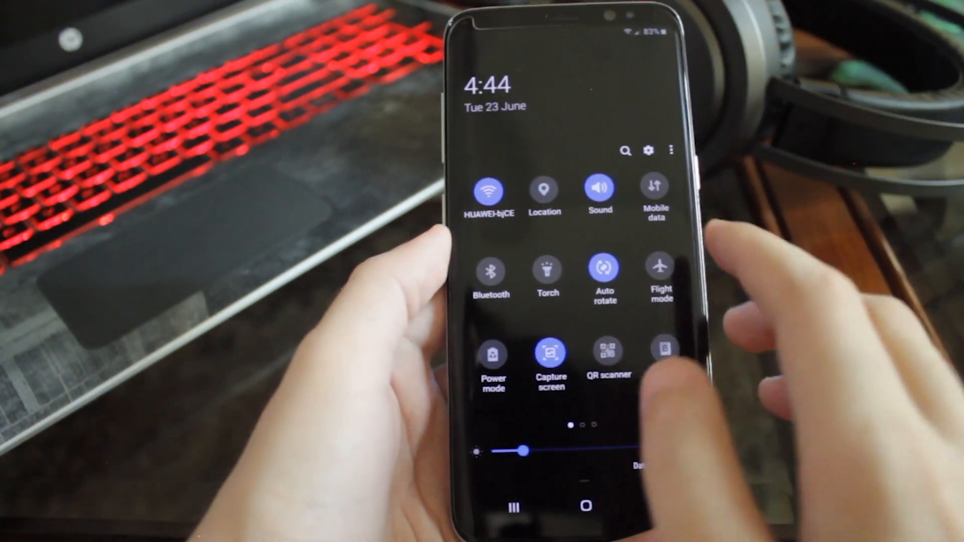
Page through Quick Settings and bring up AnTuTu's 194593 score for the Galaxy S8+
scroll(left, 3)
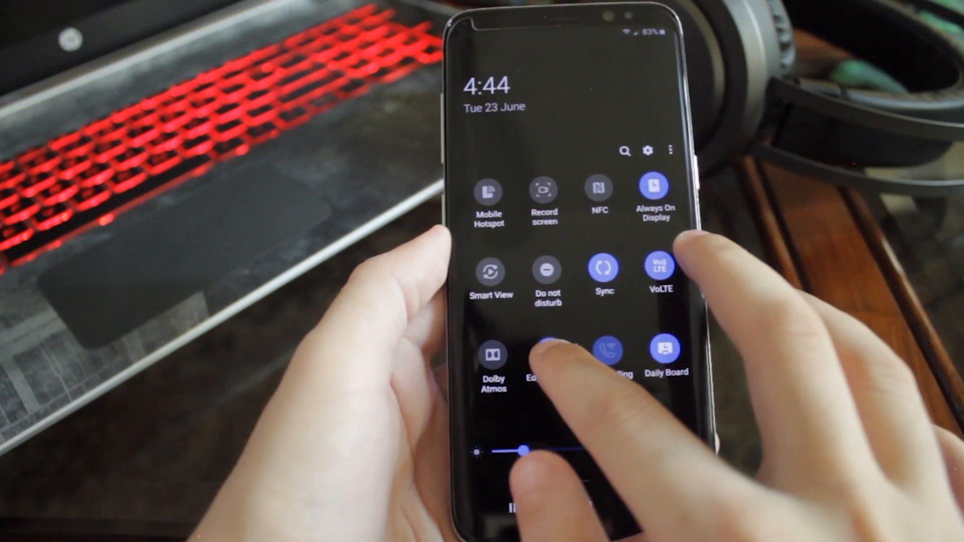
click(547, 353)
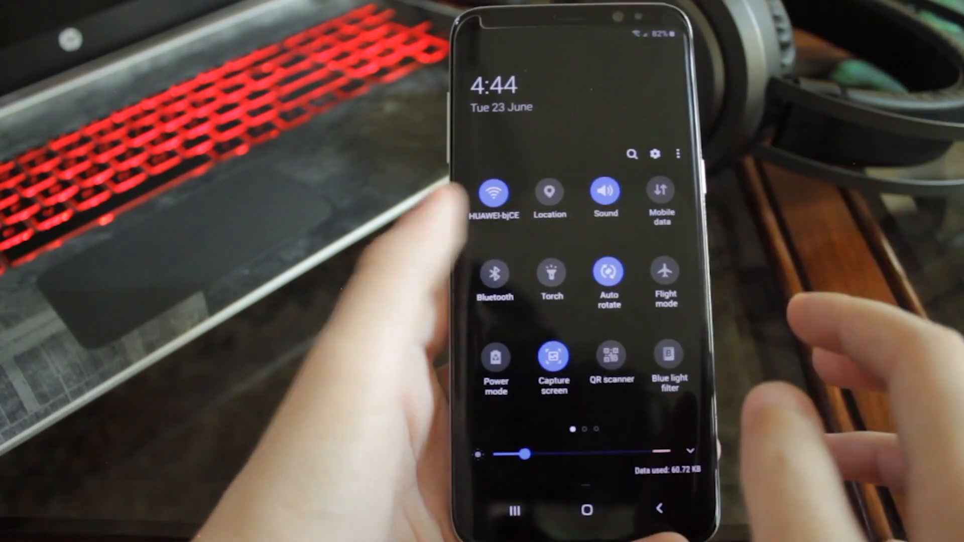
scroll(left, 3)
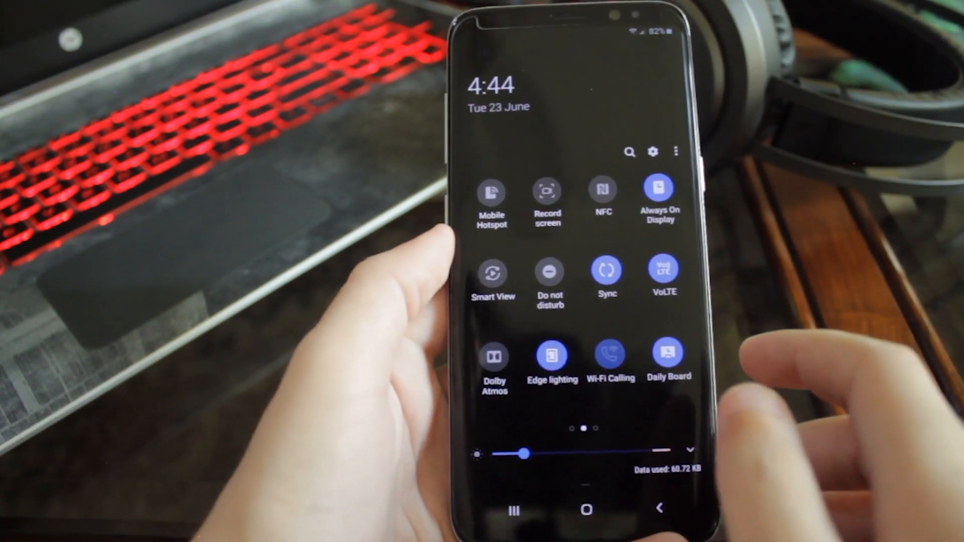
scroll(left, 3)
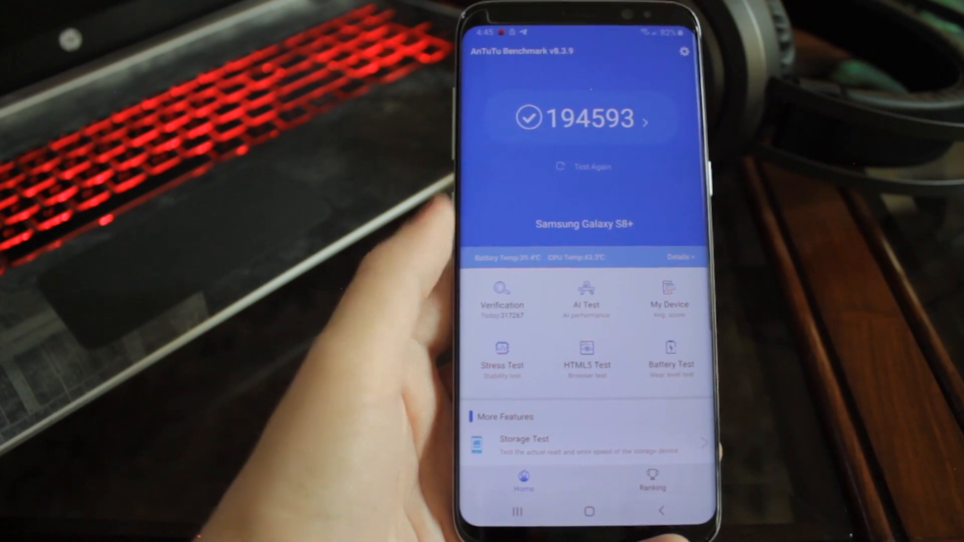
Leave the AnTuTu results for the app drawer page containing Geekbench
click(589, 512)
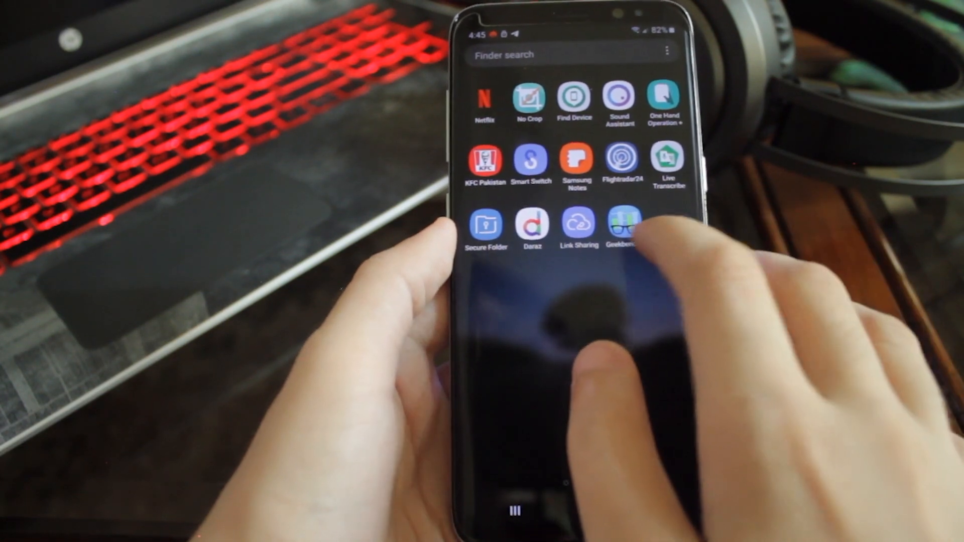
Launch Geekbench and show the History CPU single- and multi-core scores
click(623, 221)
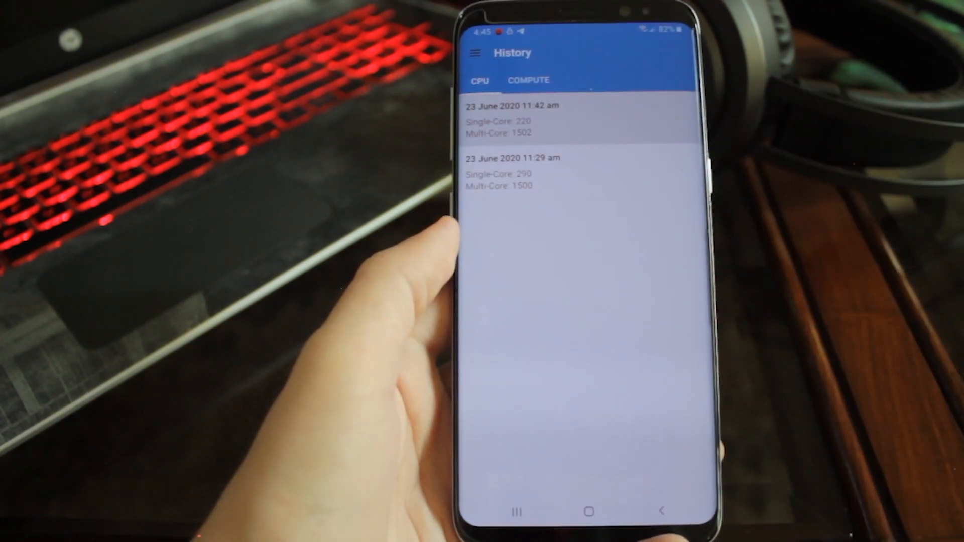
click(553, 118)
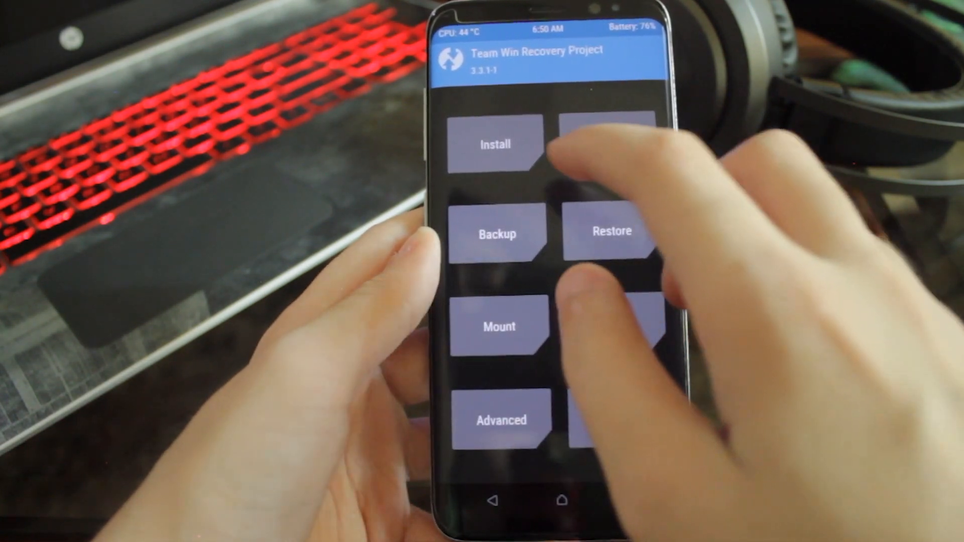
Choose Install and queue ALPHA UX S8 EXYNOS.zip from /sdcard/MEGA/MEGA Downloads
click(495, 143)
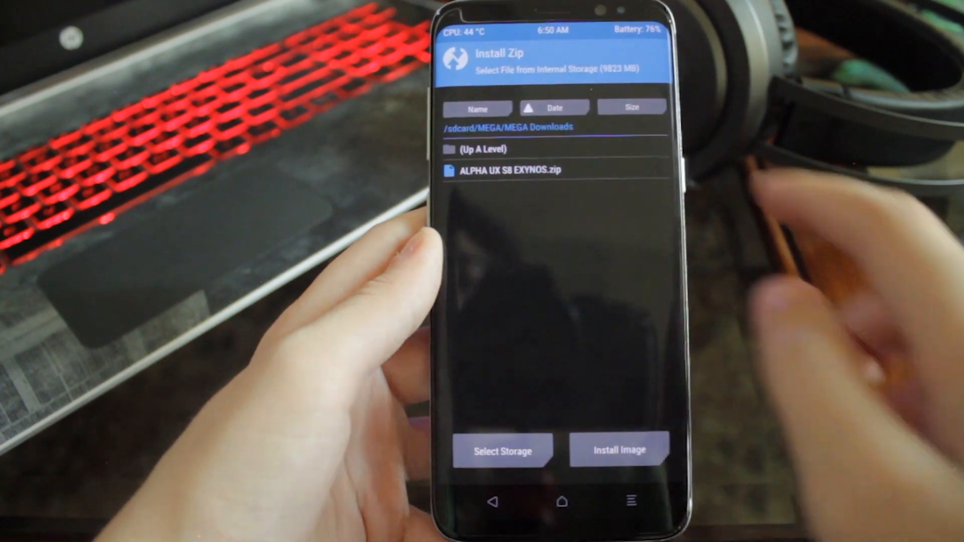
click(510, 170)
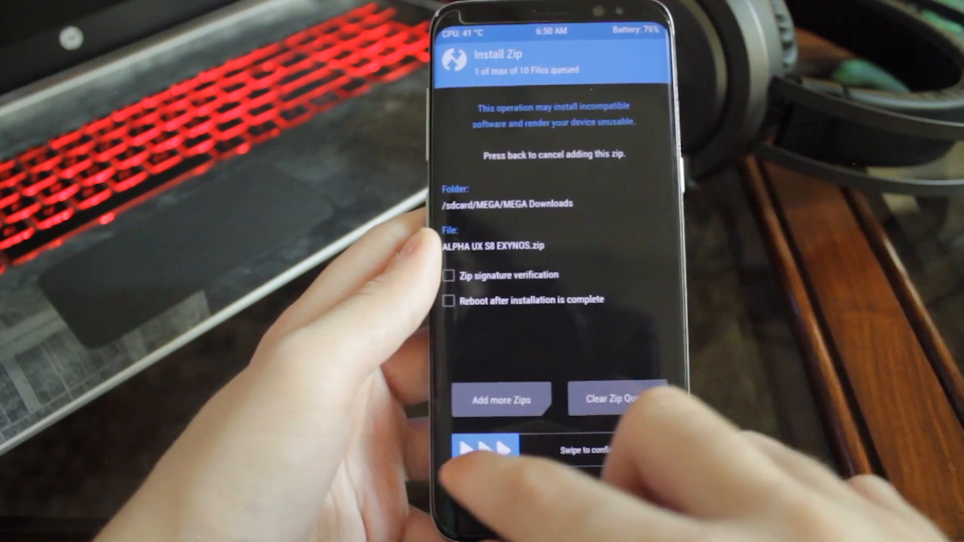